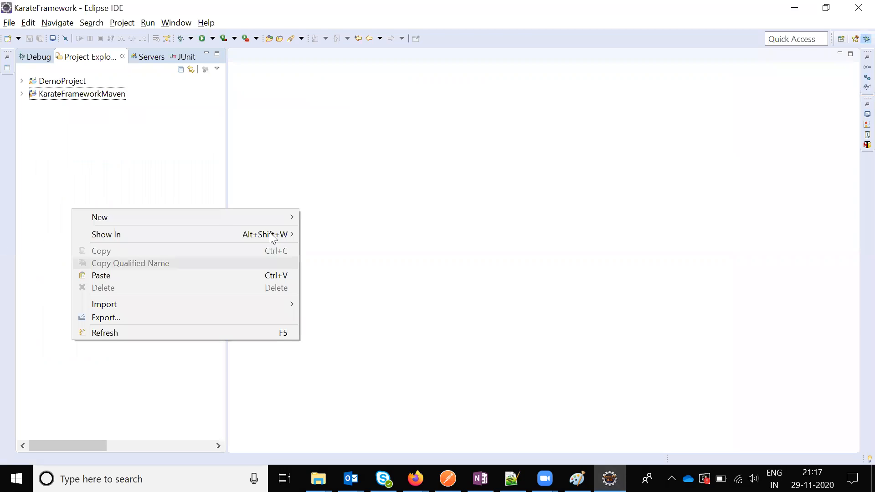
{"action": "mouse_move", "coordinate": [100, 217]}
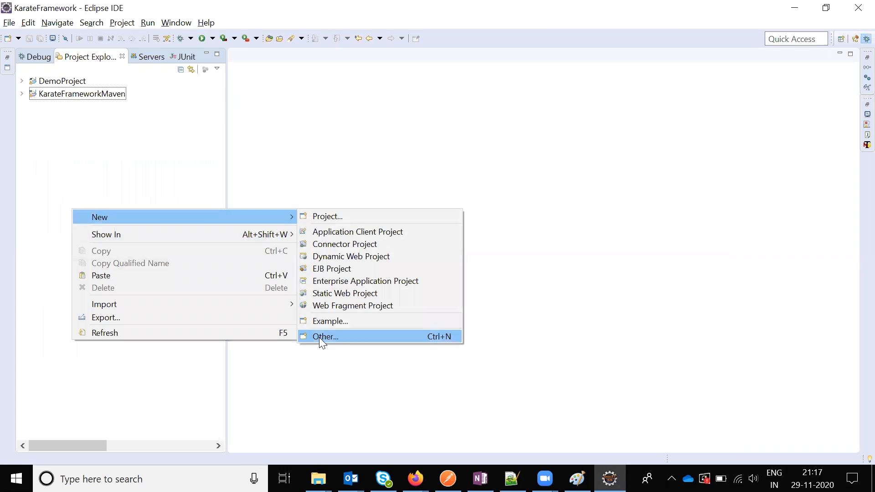
Step: Create a simple Maven project with group id RestAssured and artifact id RestAssuredApi
{"action": "left_click", "coordinate": [325, 337]}
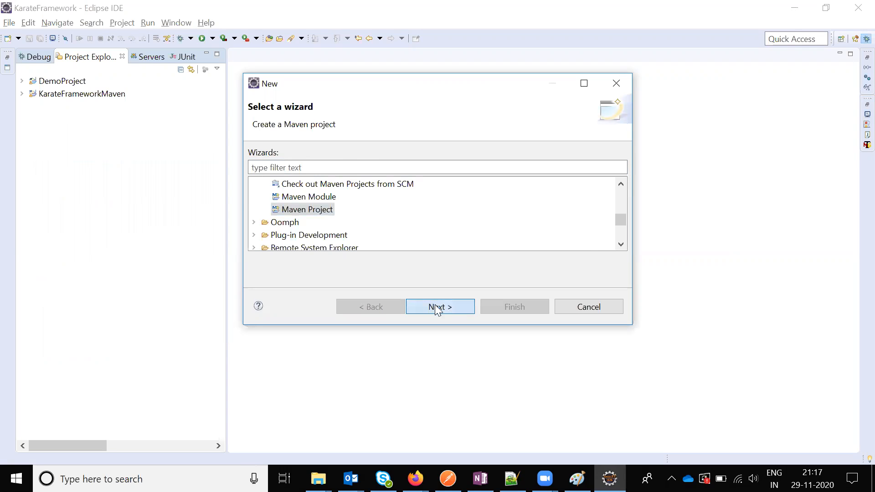
{"action": "left_click", "coordinate": [439, 307]}
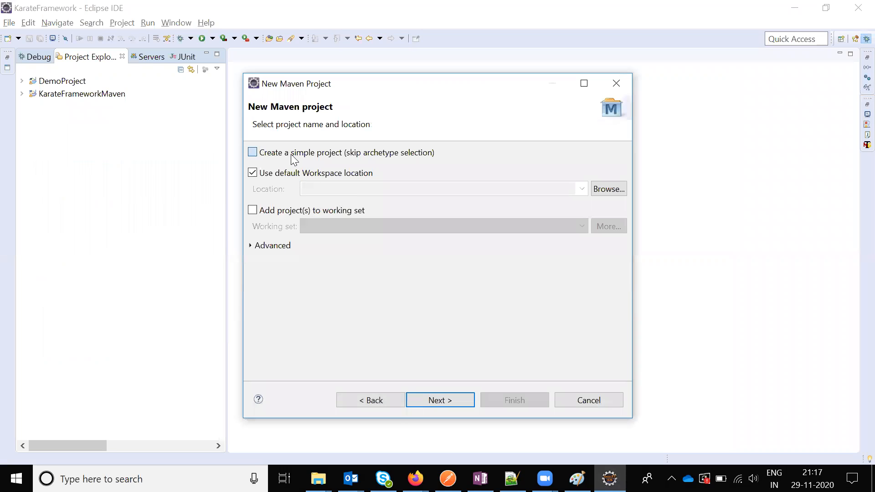
{"action": "left_click", "coordinate": [440, 401]}
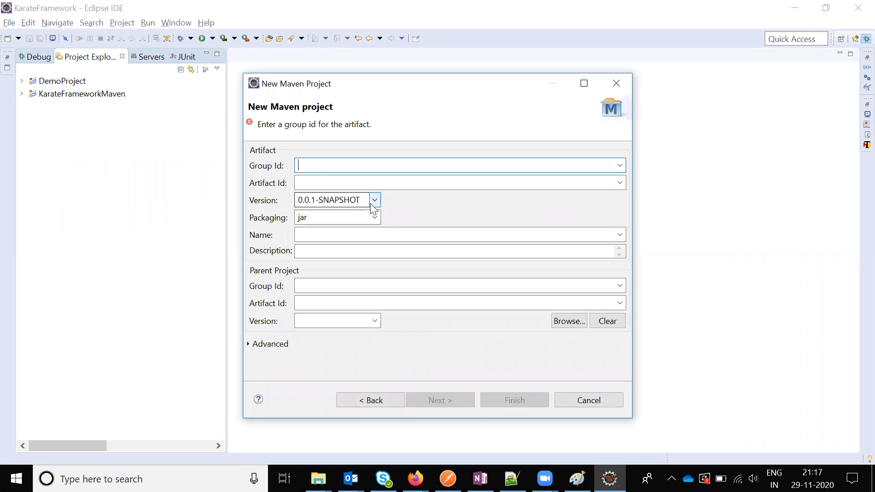
{"action": "type", "text": "RestAssured"}
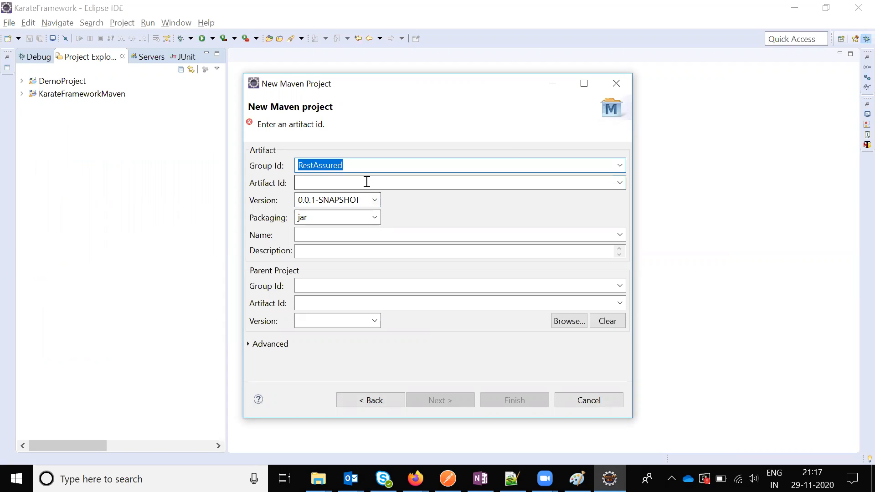
{"action": "type", "text": "RestAssuredApi"}
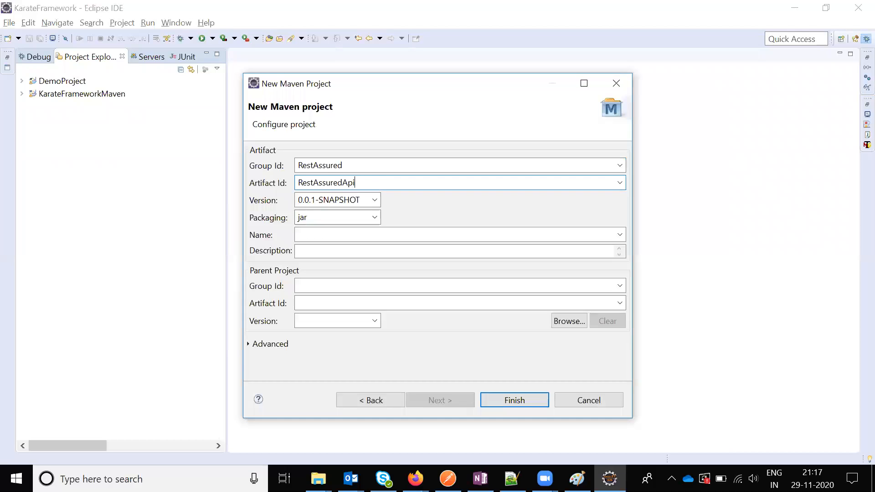
{"action": "left_click", "coordinate": [514, 400]}
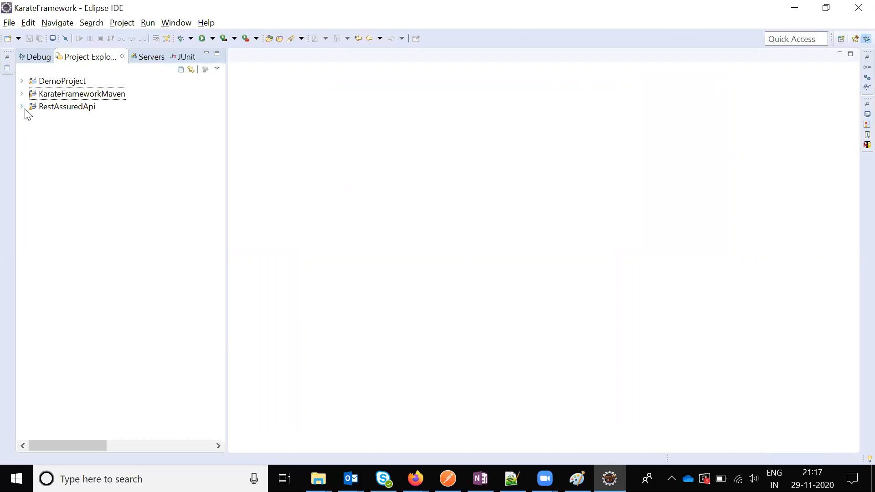
Step: Delete src/main/java, src/main/resources and src/test/resources from RestAssuredApi, keeping src/test/java
{"action": "left_click", "coordinate": [22, 107]}
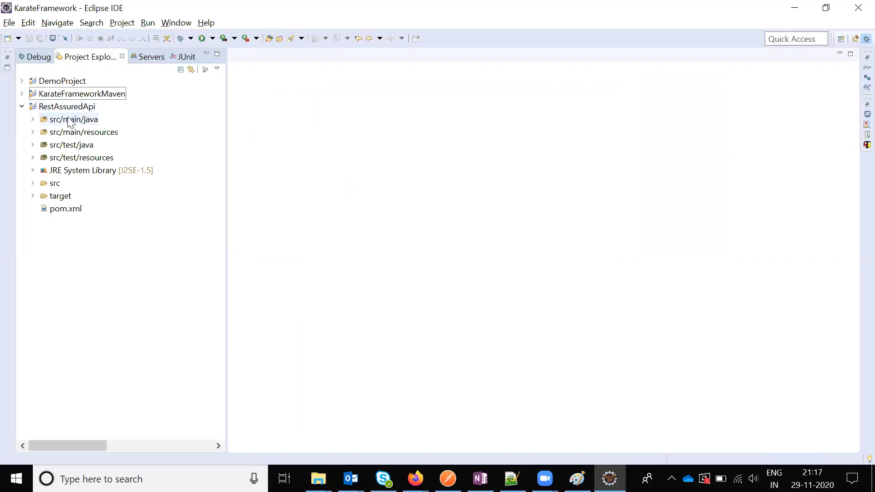
{"action": "left_click", "coordinate": [84, 132]}
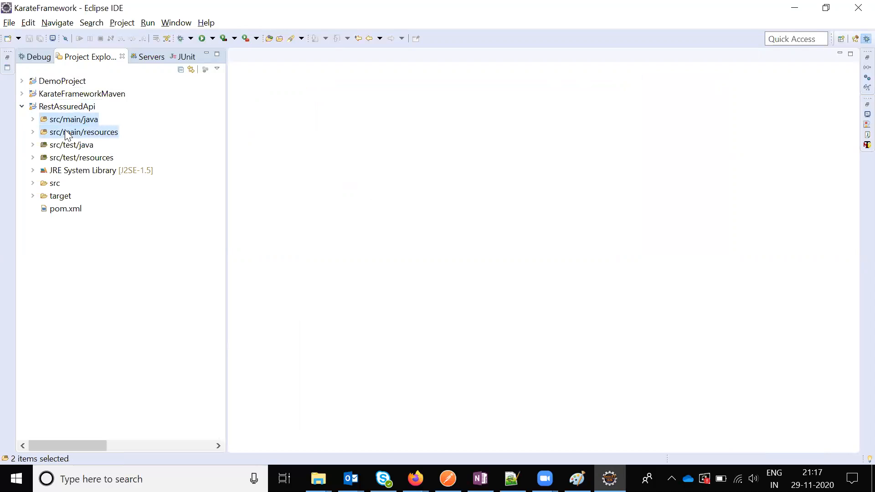
{"action": "left_click", "coordinate": [81, 158]}
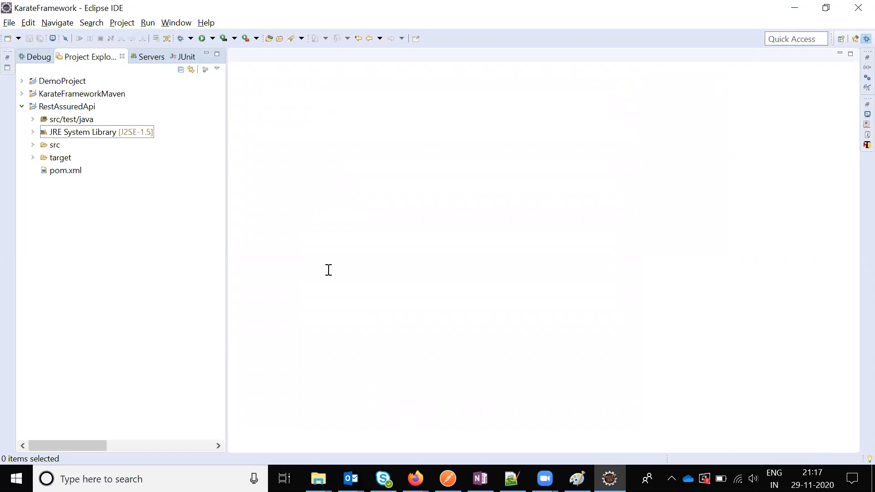
{"action": "left_click", "coordinate": [478, 479]}
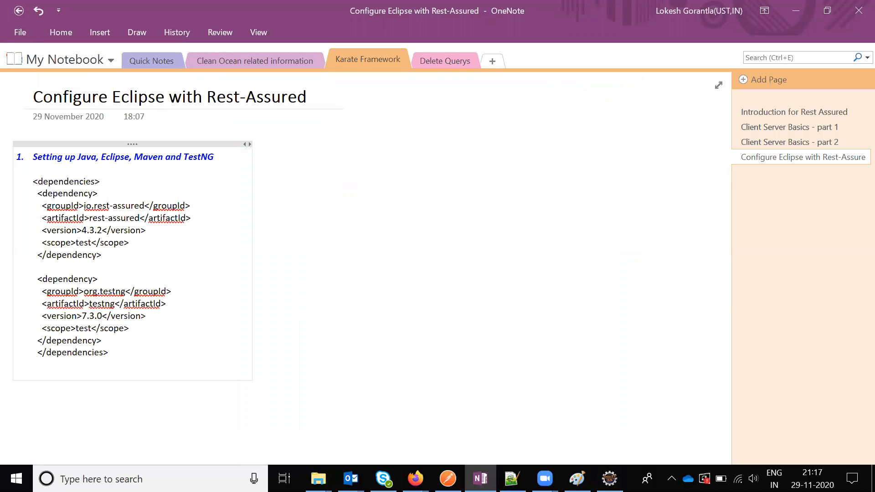
Step: Copy the rest-assured and TestNG <dependencies> block from the OneNote page
{"action": "left_click", "coordinate": [37, 267]}
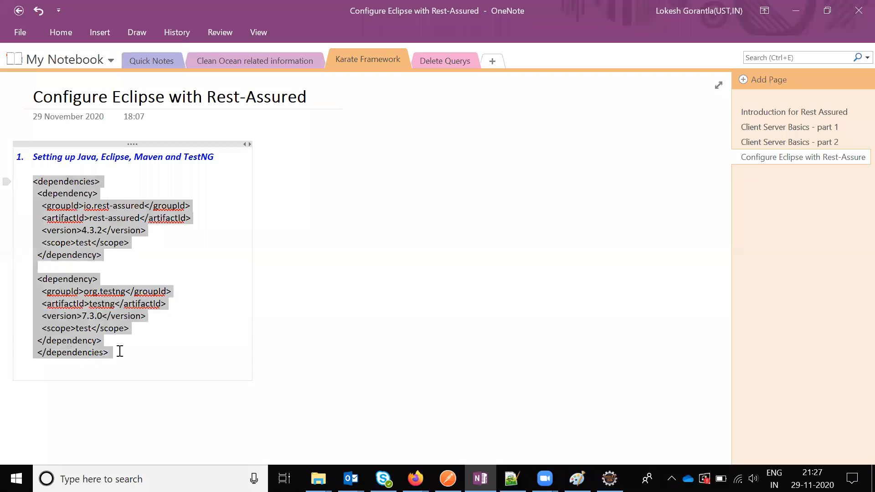
{"action": "left_click", "coordinate": [398, 337]}
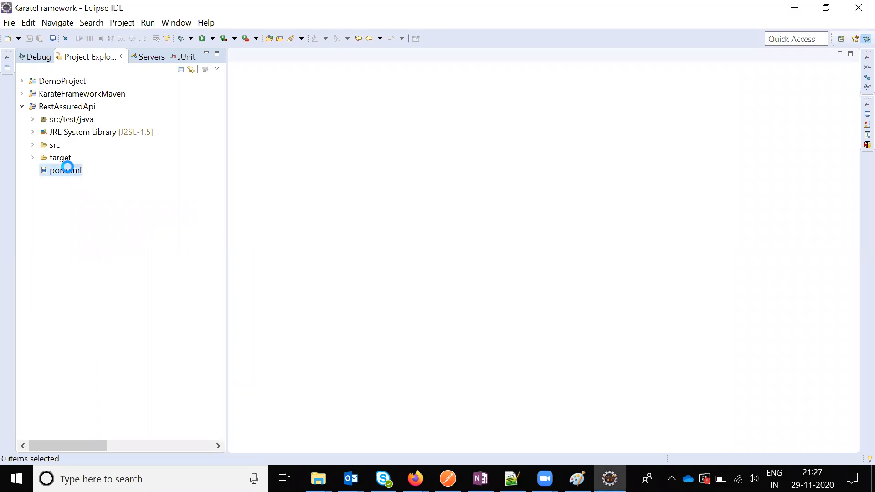
Step: Paste the rest-assured 4.3.2 and TestNG 7.3.0 dependencies into pom.xml and save it
{"action": "double_click", "coordinate": [65, 170]}
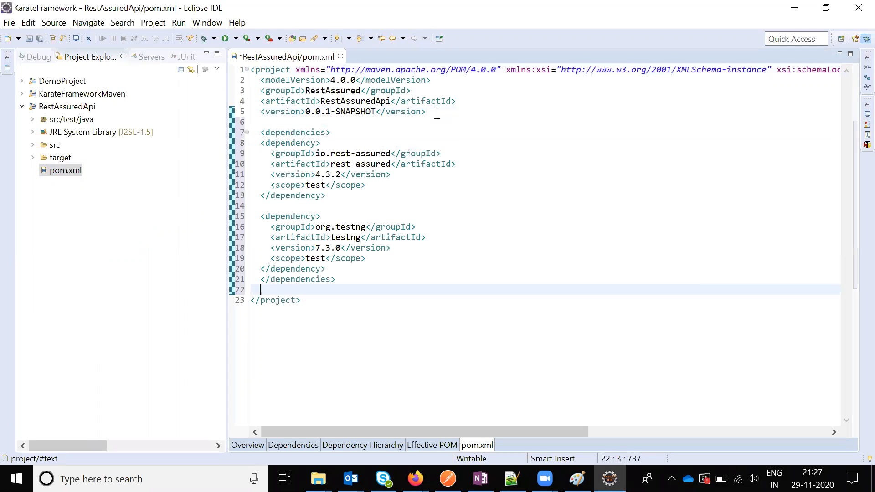
{"action": "key", "text": "ctrl+s"}
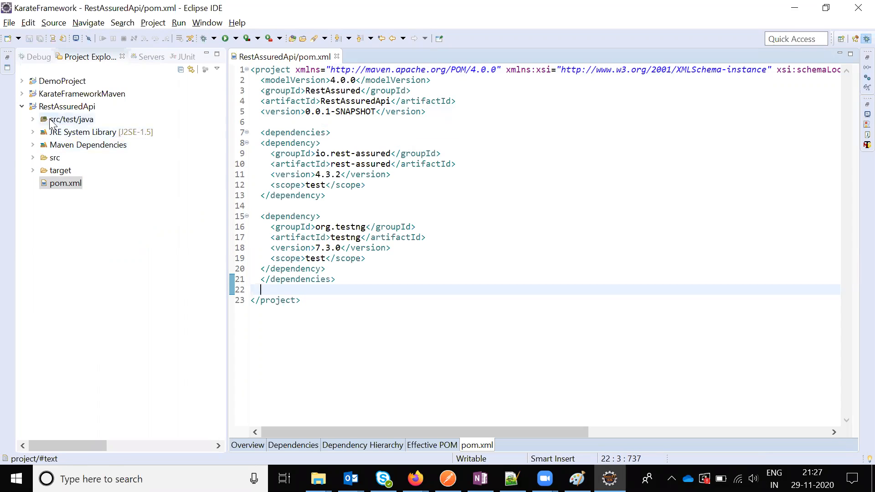
Step: Create the package com.demo.restassured under src/test/java
{"action": "right_click", "coordinate": [71, 119]}
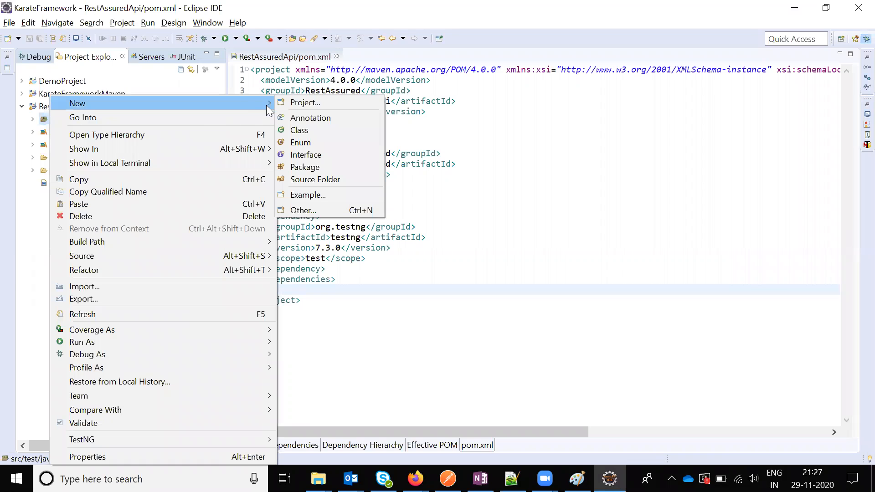
{"action": "mouse_move", "coordinate": [304, 167]}
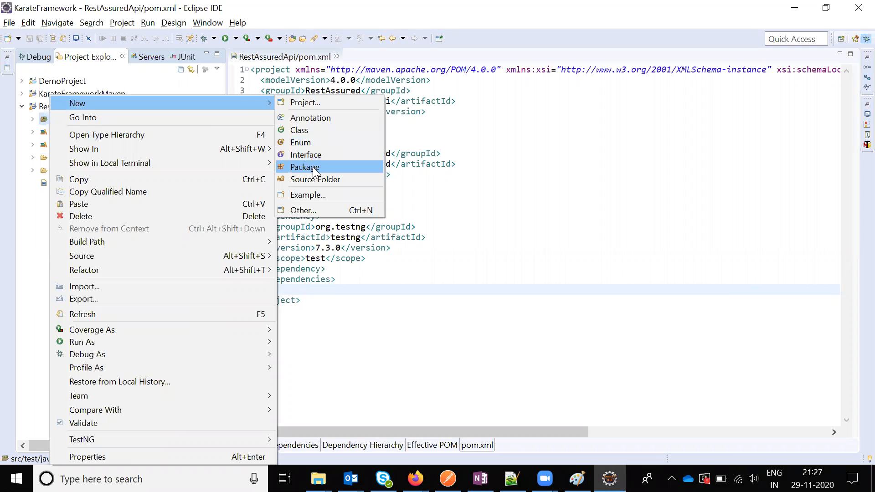
{"action": "left_click", "coordinate": [305, 167]}
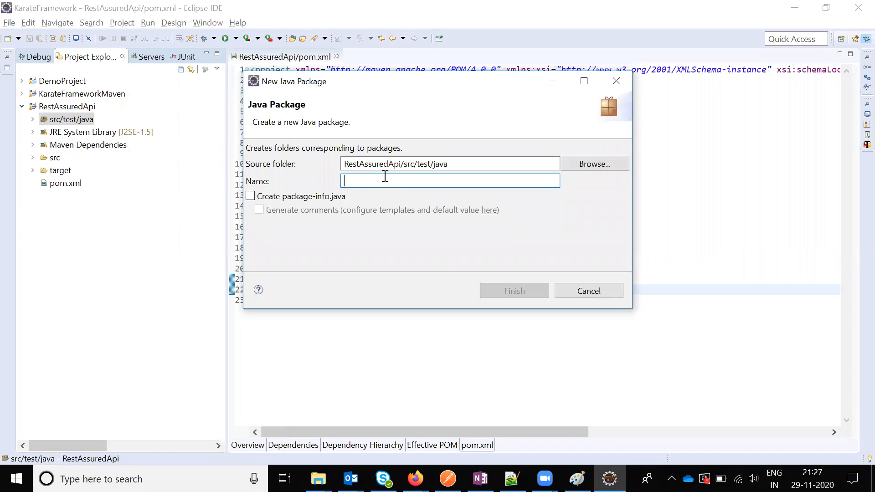
{"action": "type", "text": "com.demo."}
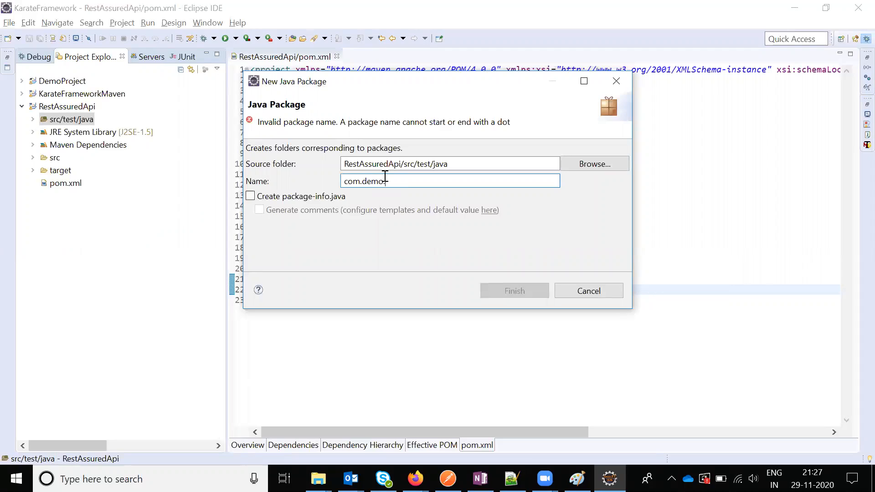
{"action": "type", "text": "rest"}
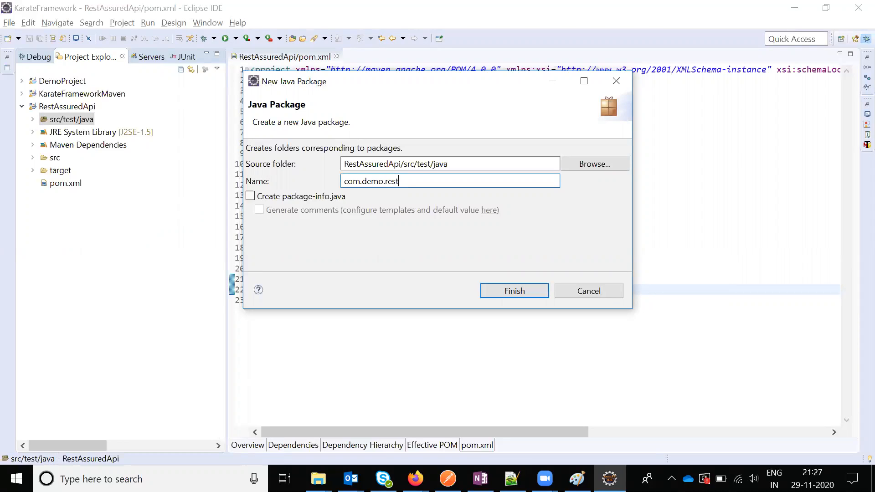
{"action": "type", "text": "assured"}
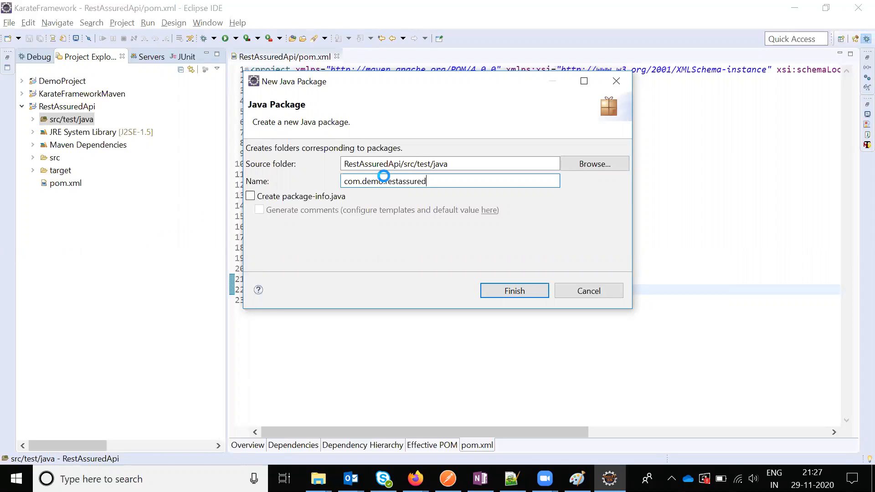
{"action": "left_click", "coordinate": [513, 289]}
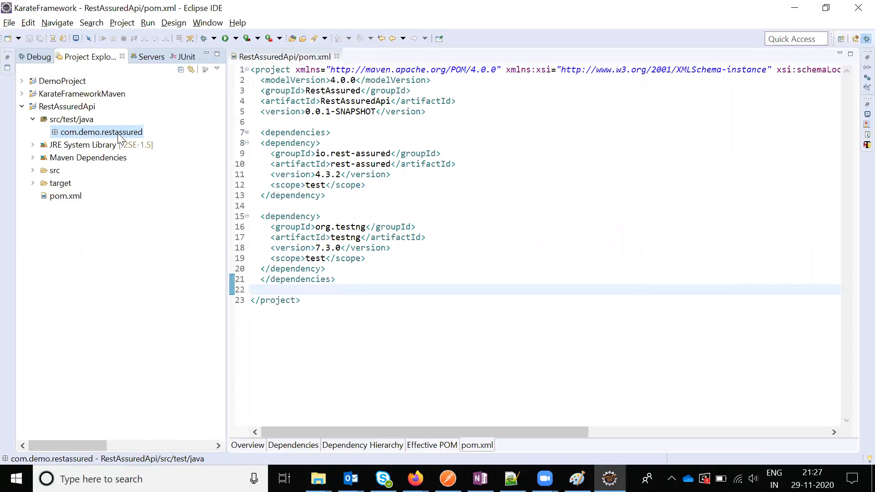
{"action": "right_click", "coordinate": [97, 131]}
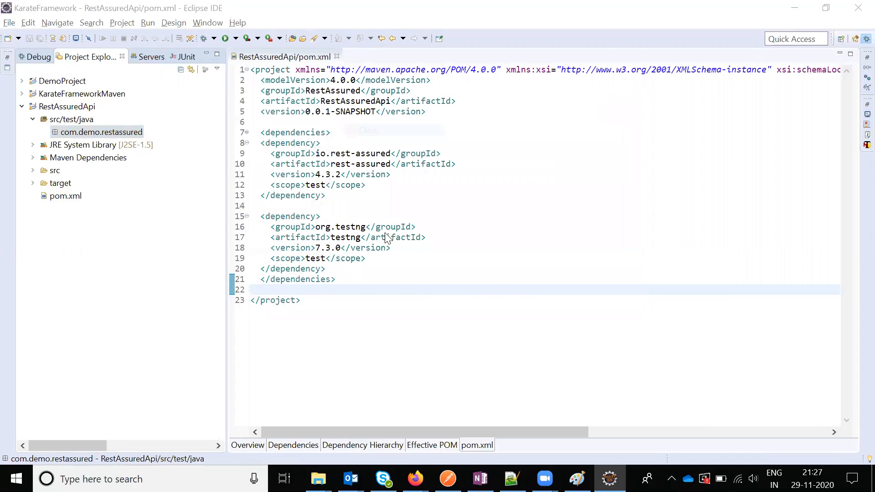
{"action": "left_click", "coordinate": [43, 131]}
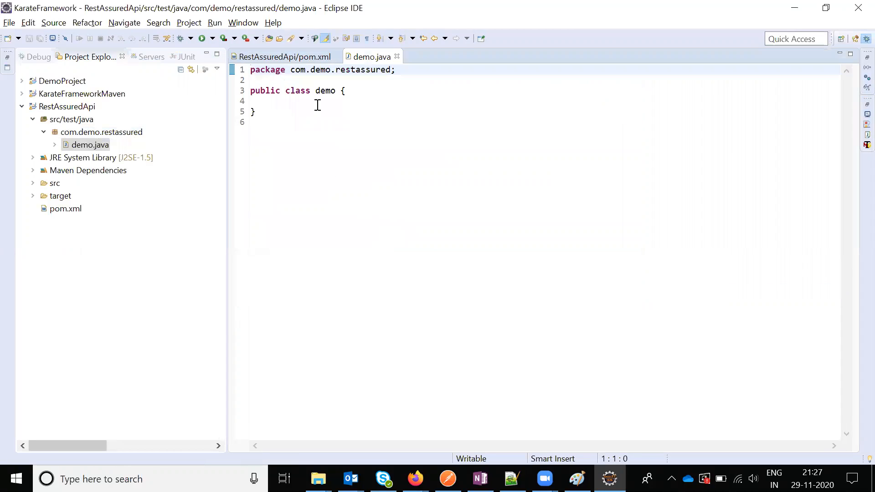
{"action": "type", "text": "@"}
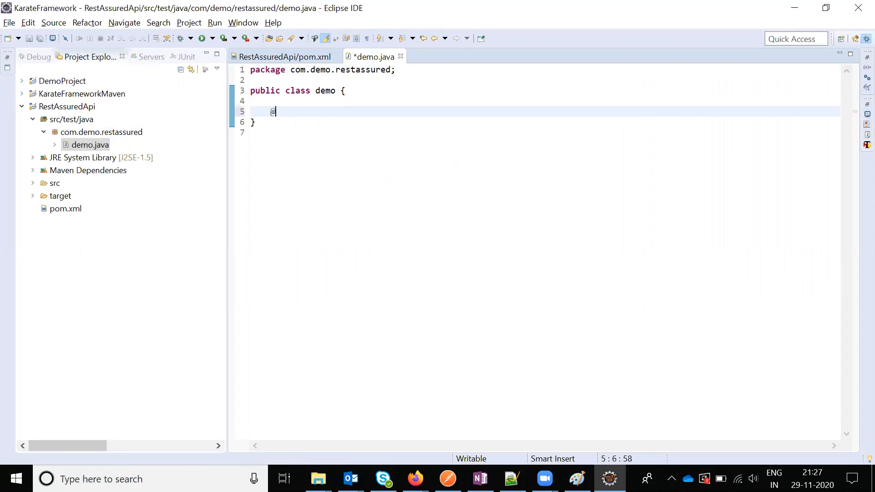
{"action": "type", "text": "Test"}
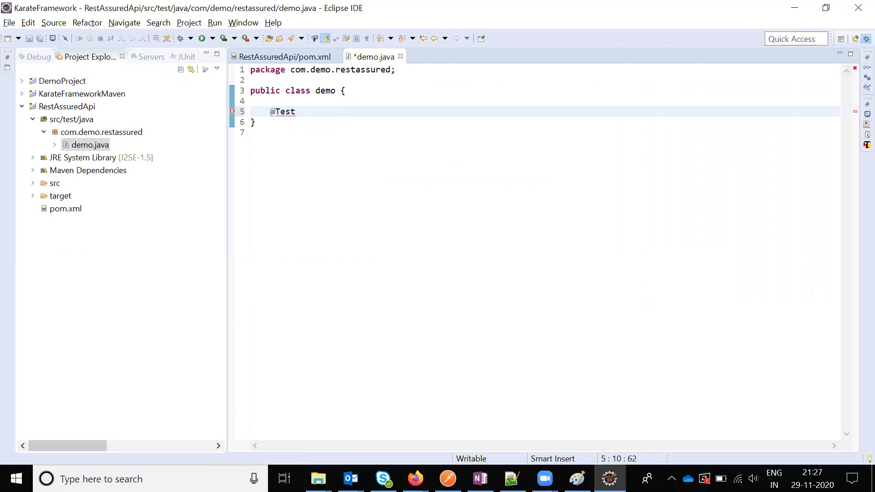
{"action": "key", "text": "ctrl+space"}
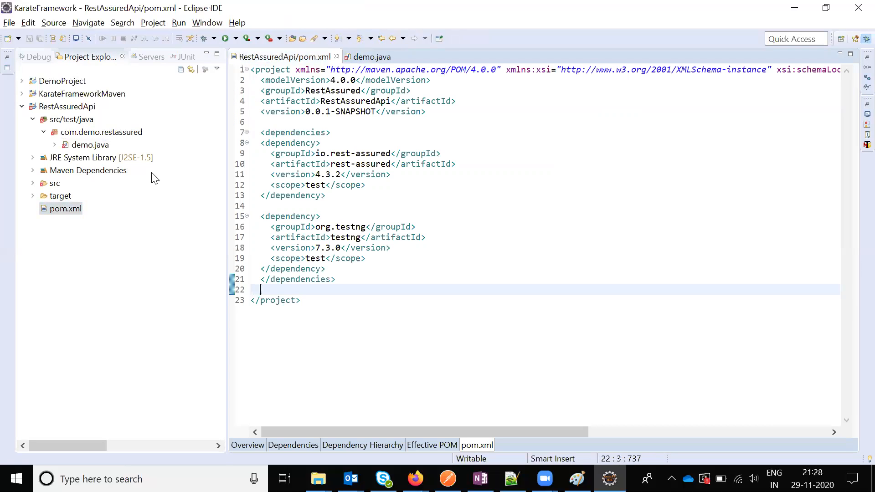
{"action": "left_click", "coordinate": [370, 57]}
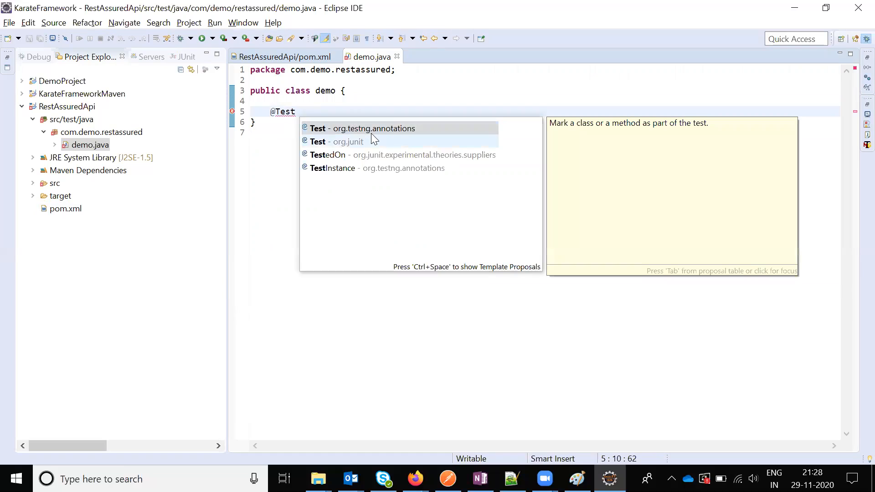
{"action": "key", "text": "Up"}
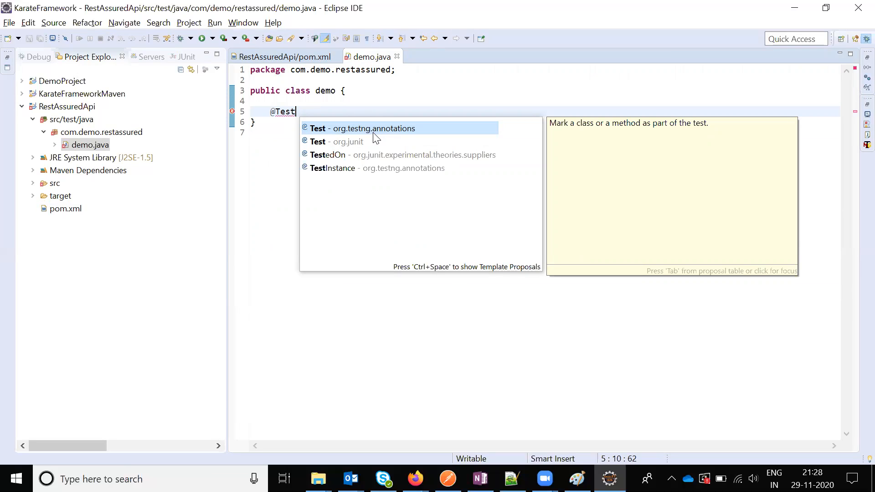
{"action": "left_click", "coordinate": [364, 128]}
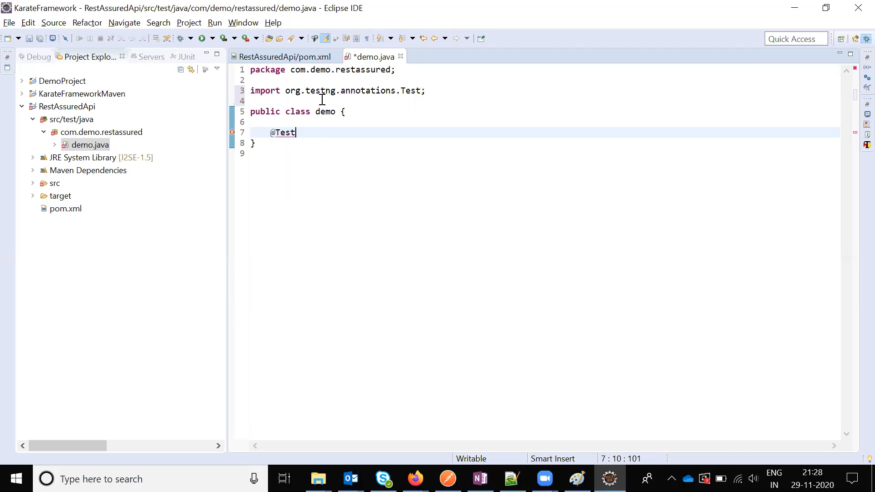
{"action": "mouse_move", "coordinate": [500, 345]}
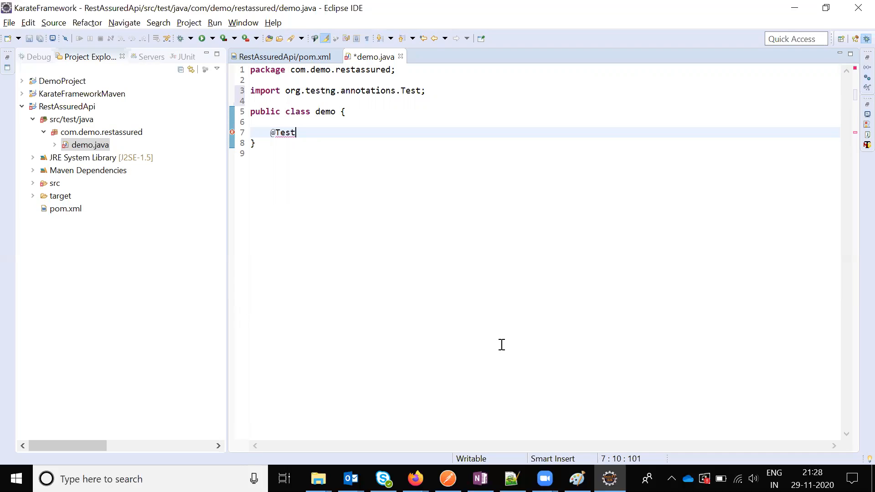